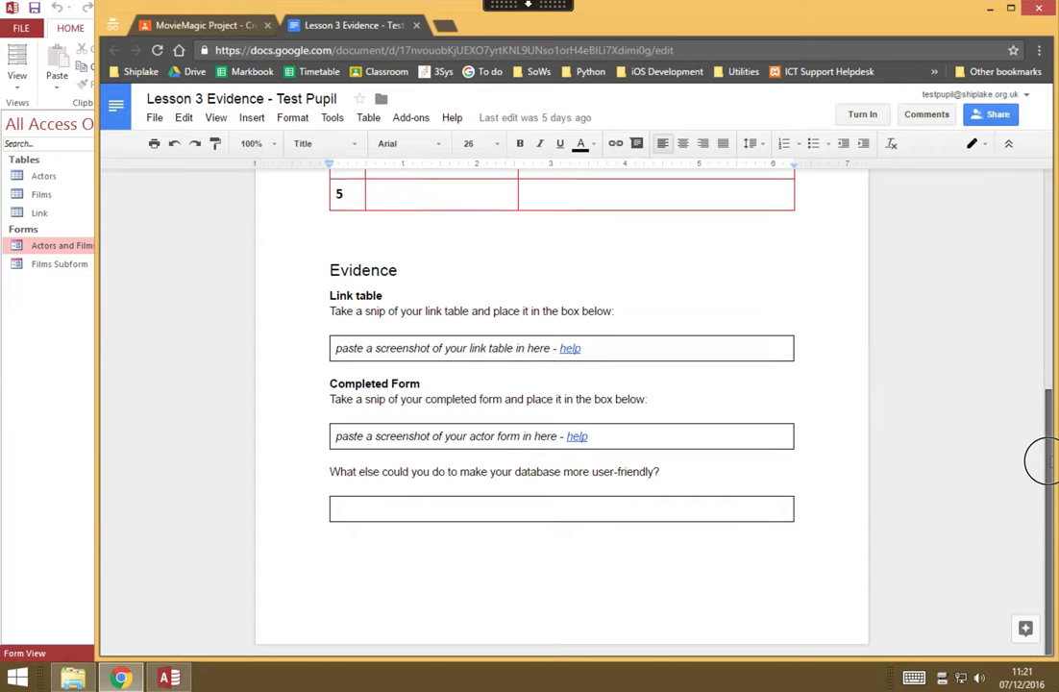
mouse_move(447, 321)
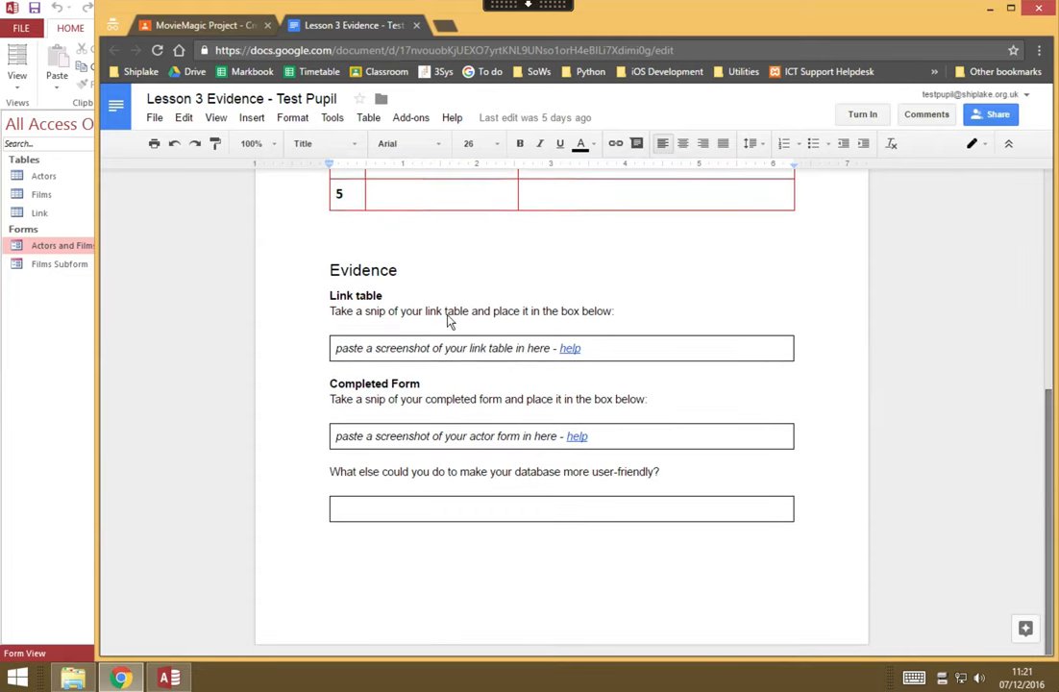
mouse_move(527, 356)
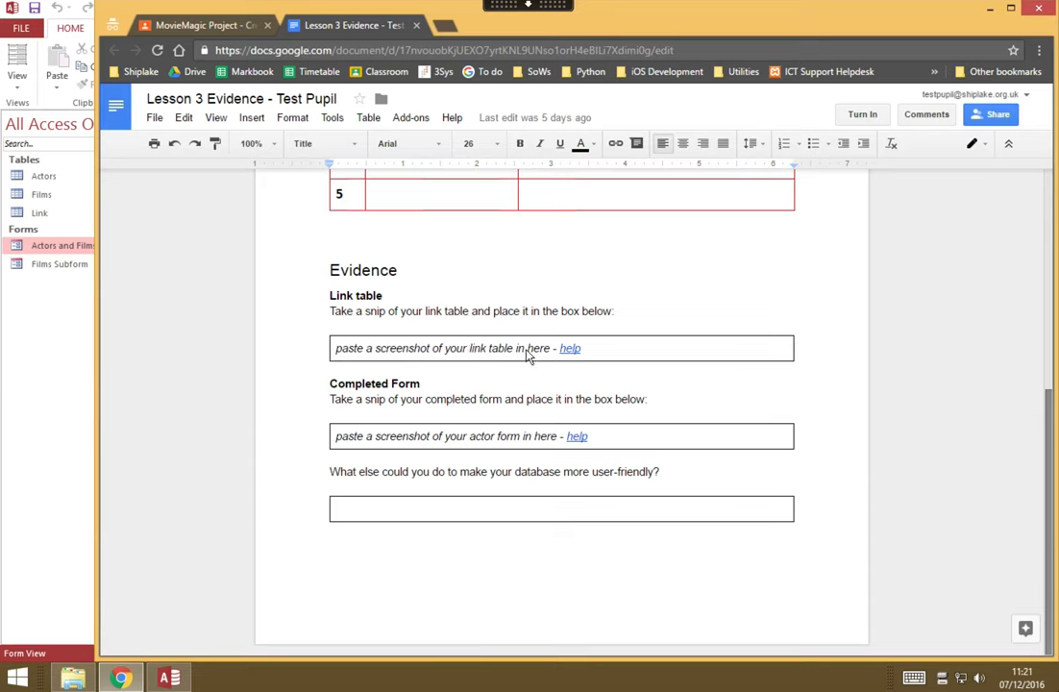
mouse_move(263, 348)
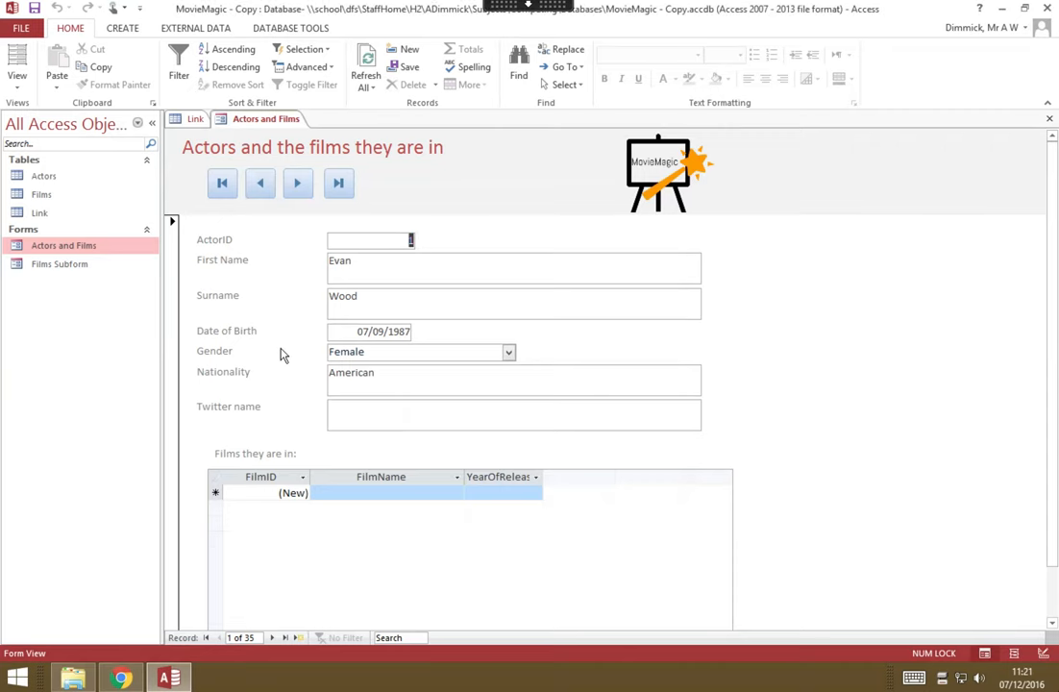
mouse_move(77, 223)
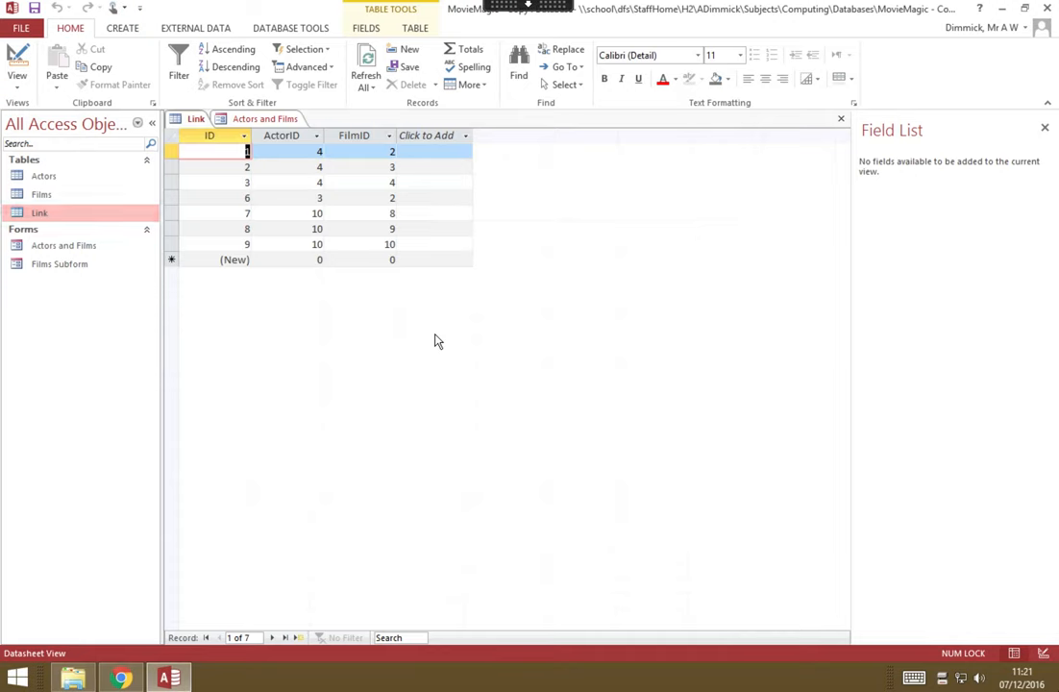
mouse_move(114, 561)
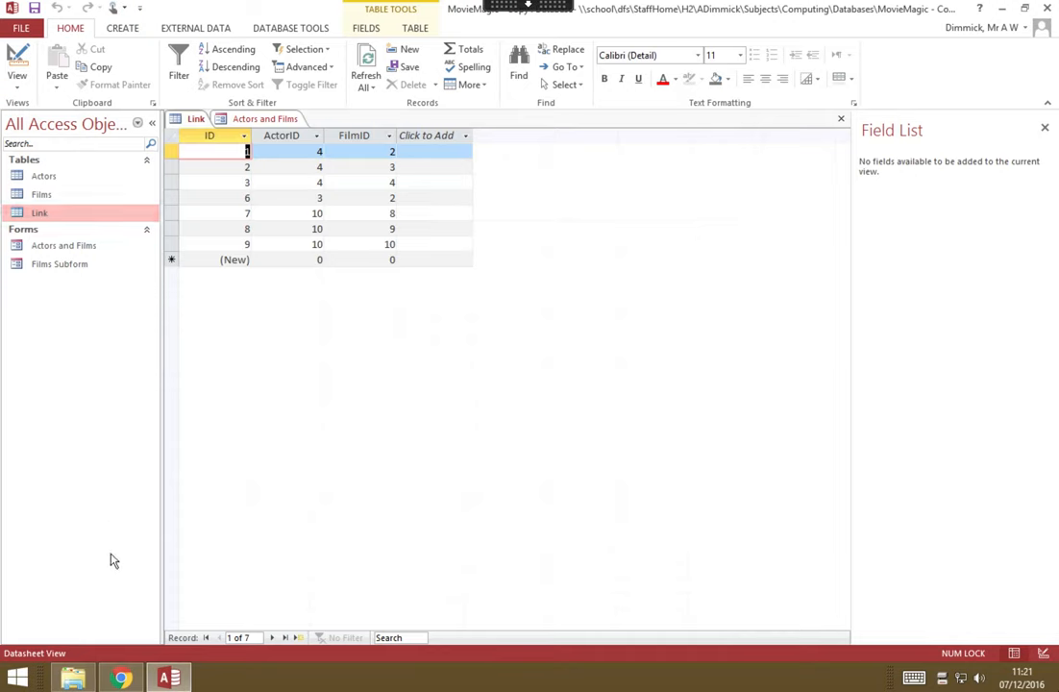
mouse_move(35, 668)
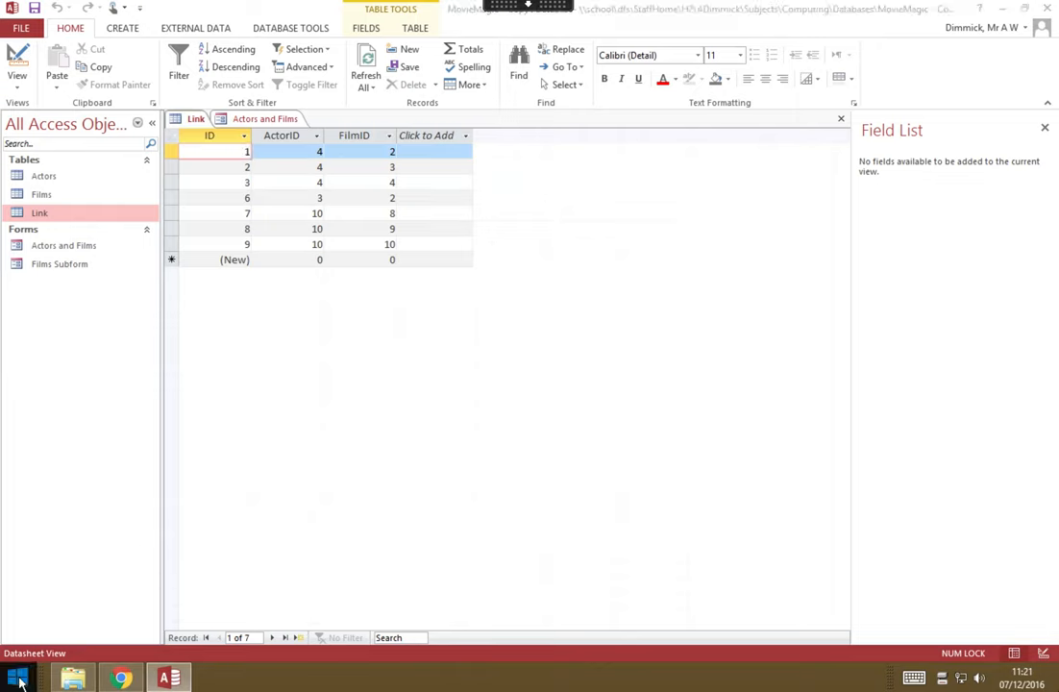
Step: Search the Start screen for 'sn' and launch Snipping Tool from the results
click(18, 678)
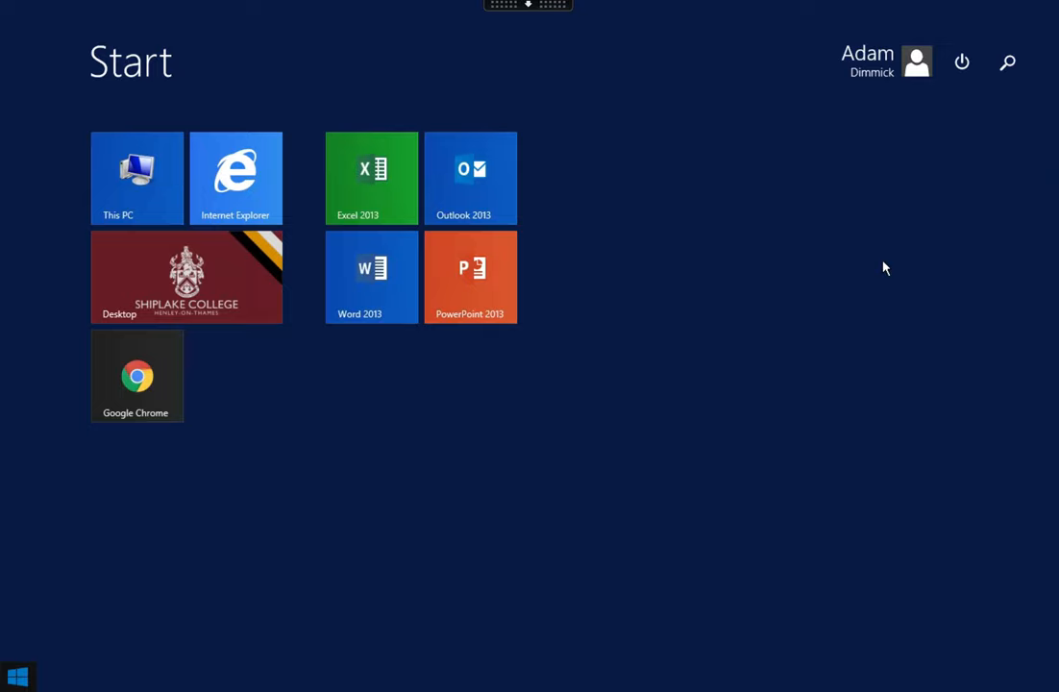
click(1007, 61)
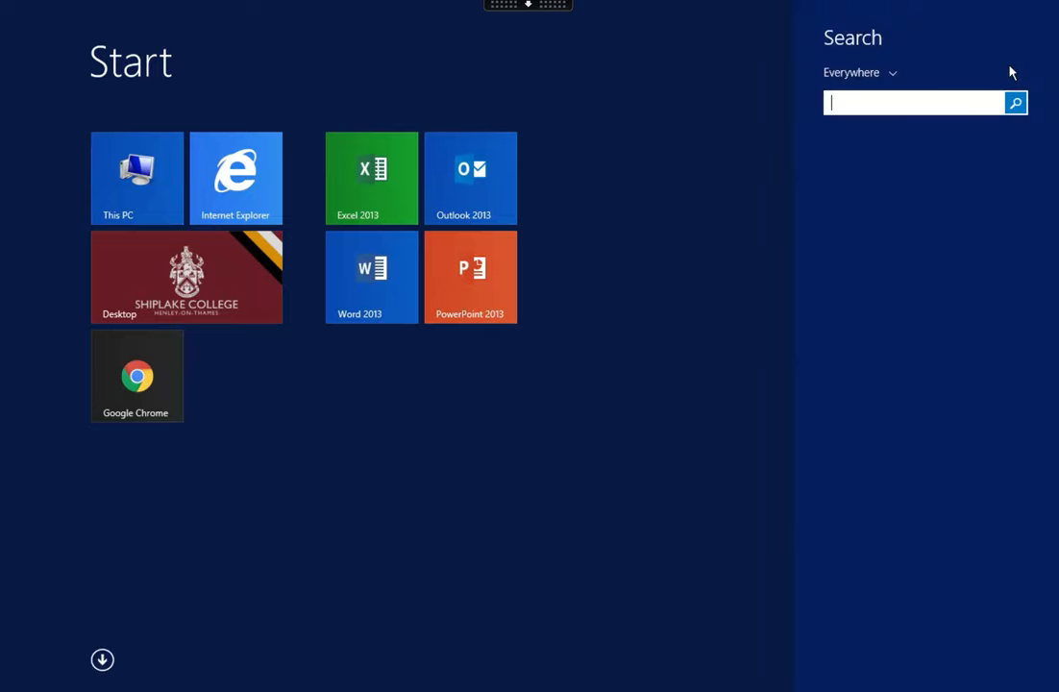
text(snipping Tool)
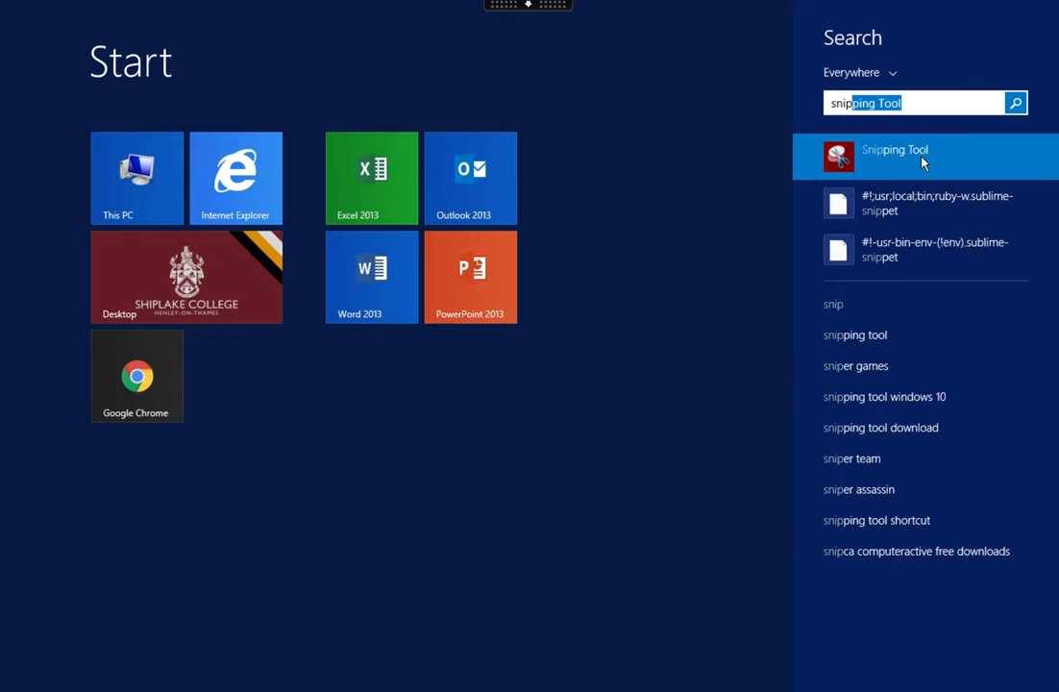
click(894, 156)
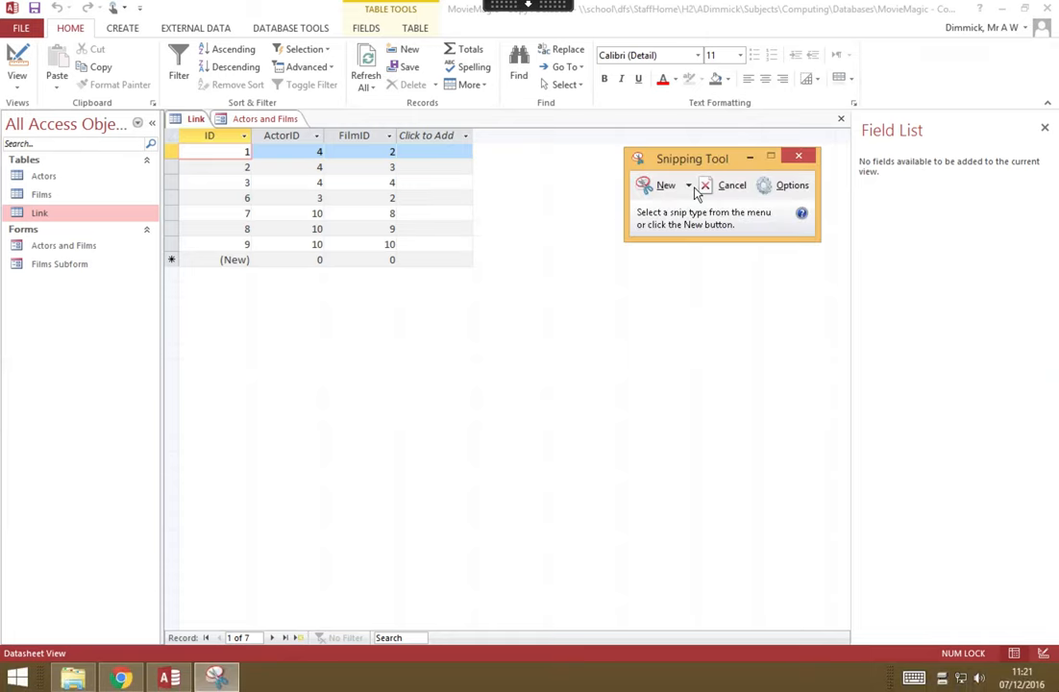
Step: Begin a new snip to capture the Access Link table datasheet
click(661, 184)
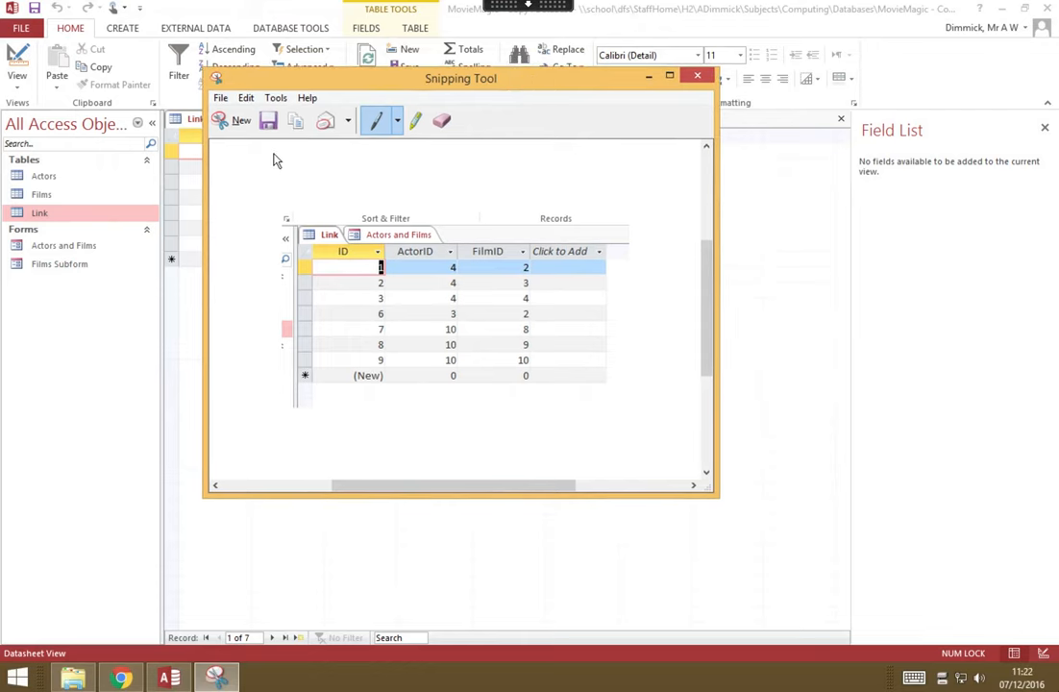
mouse_move(269, 139)
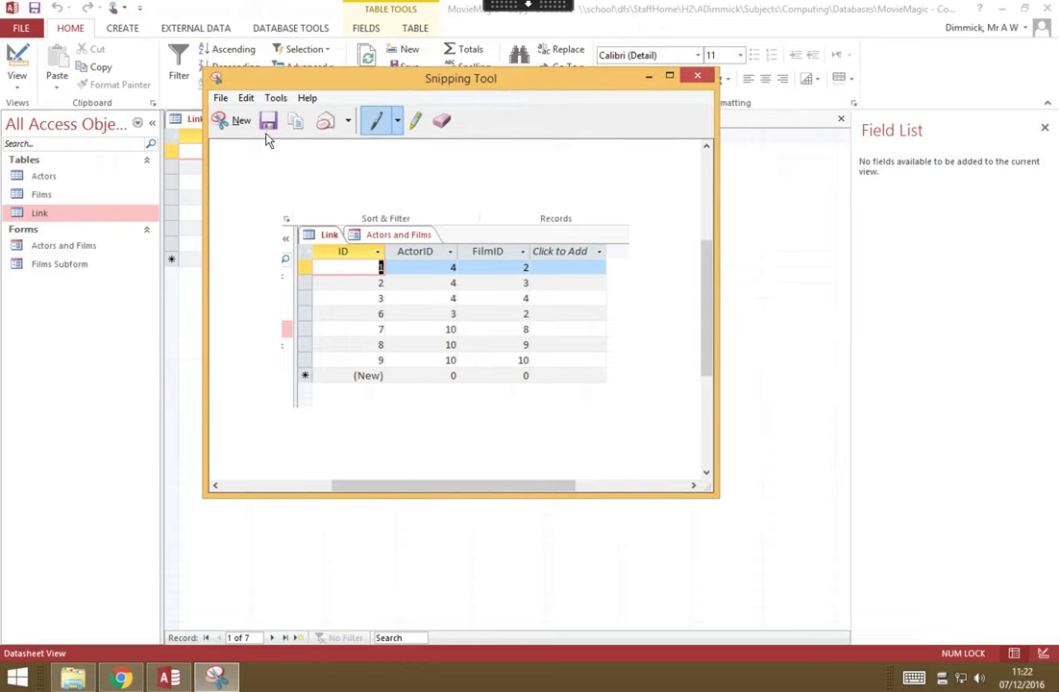
mouse_move(296, 128)
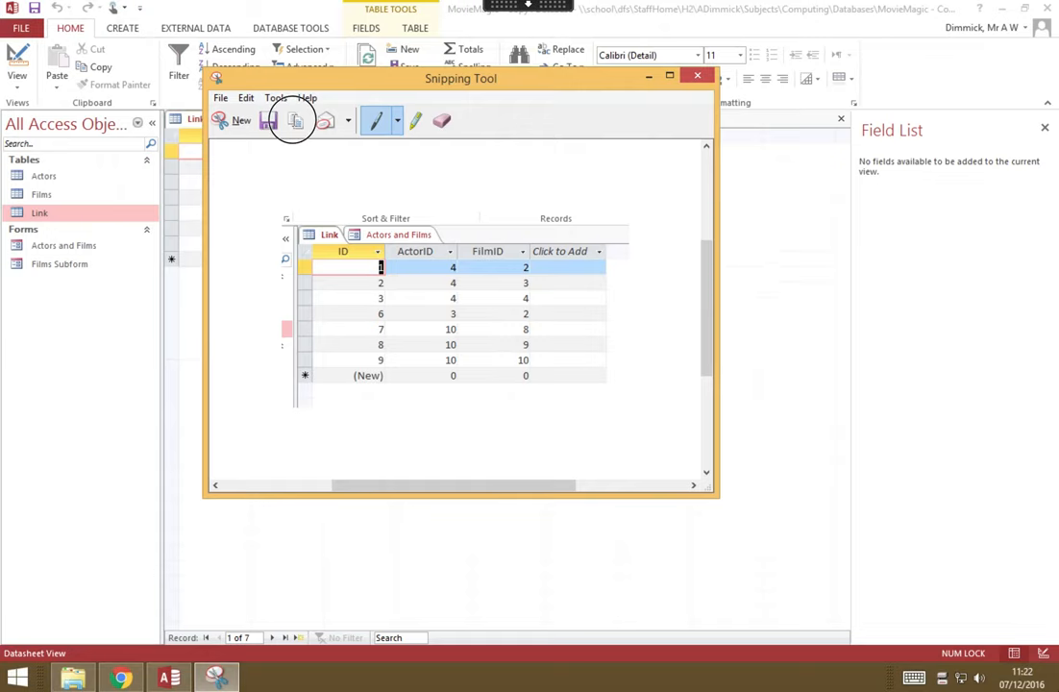
mouse_move(183, 306)
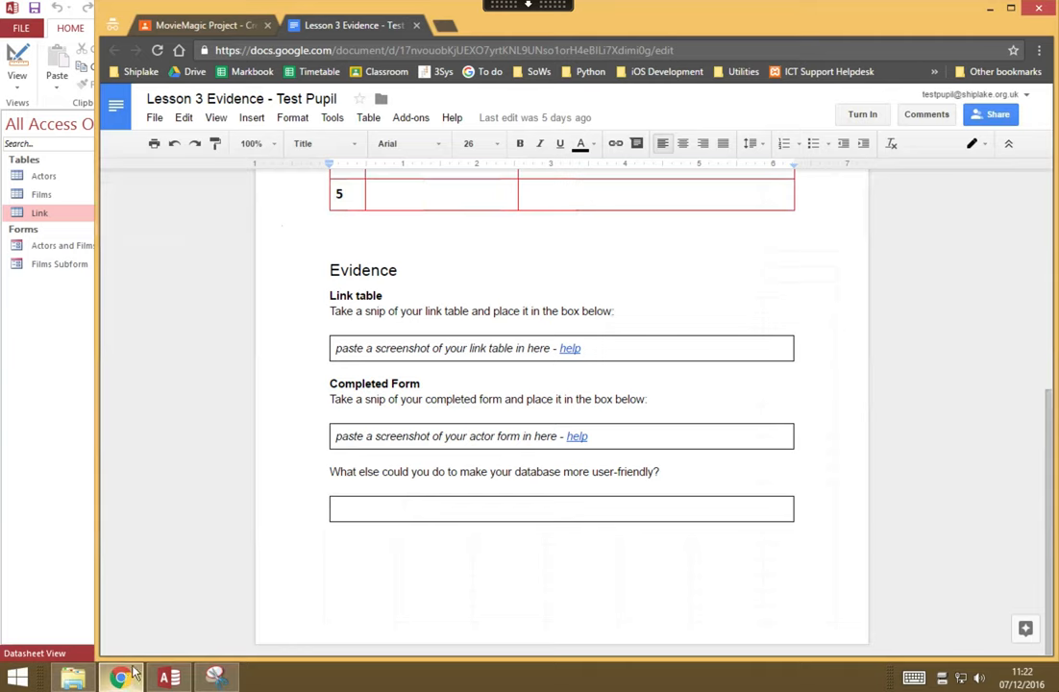
Step: Paste the Link table snip over the placeholder text, dismissing the copy-paste help notice
click(581, 348)
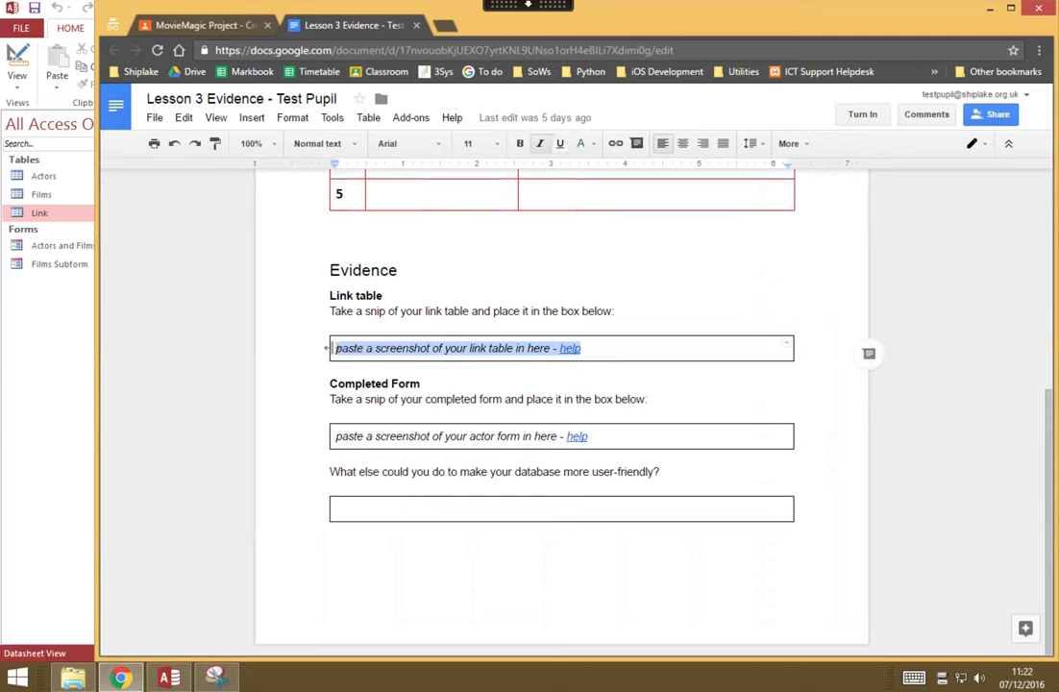
click(184, 117)
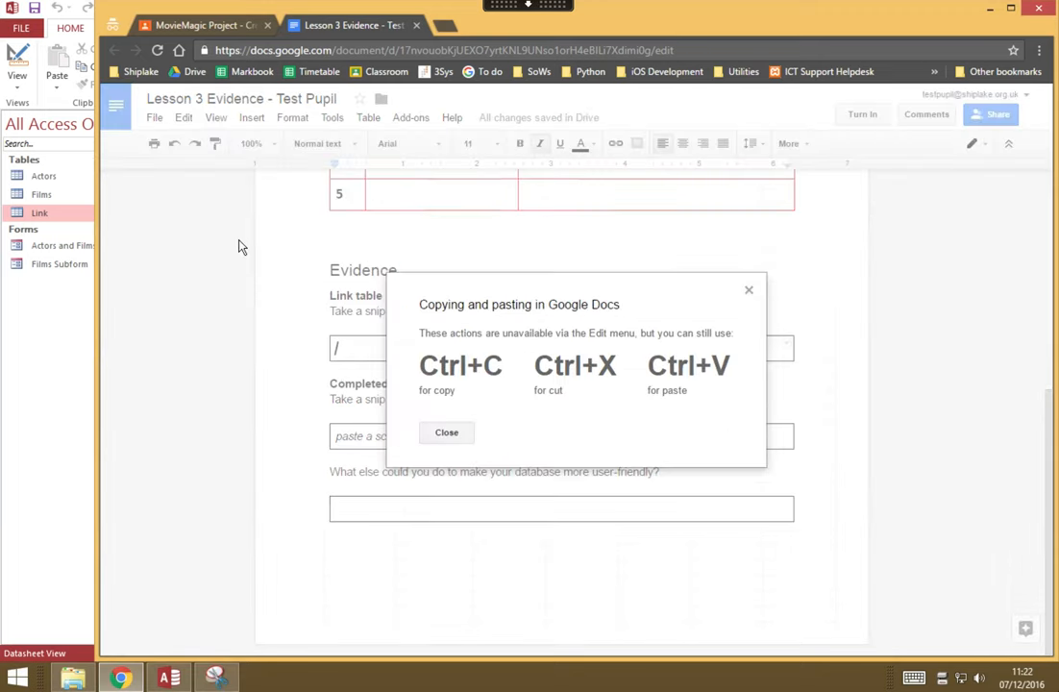
click(446, 431)
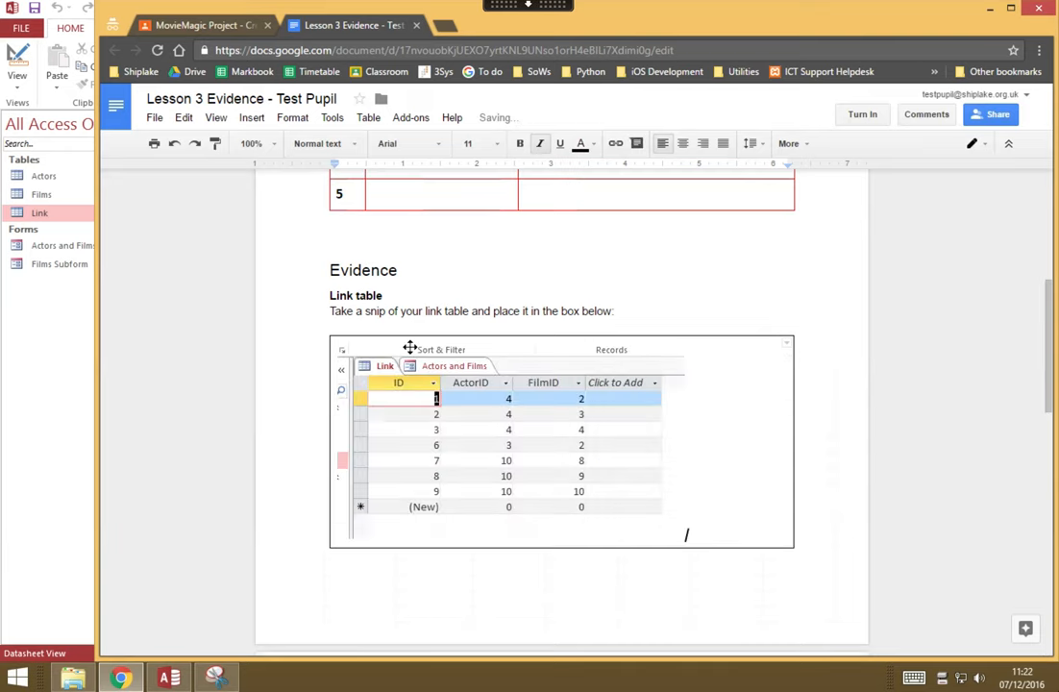
mouse_move(829, 447)
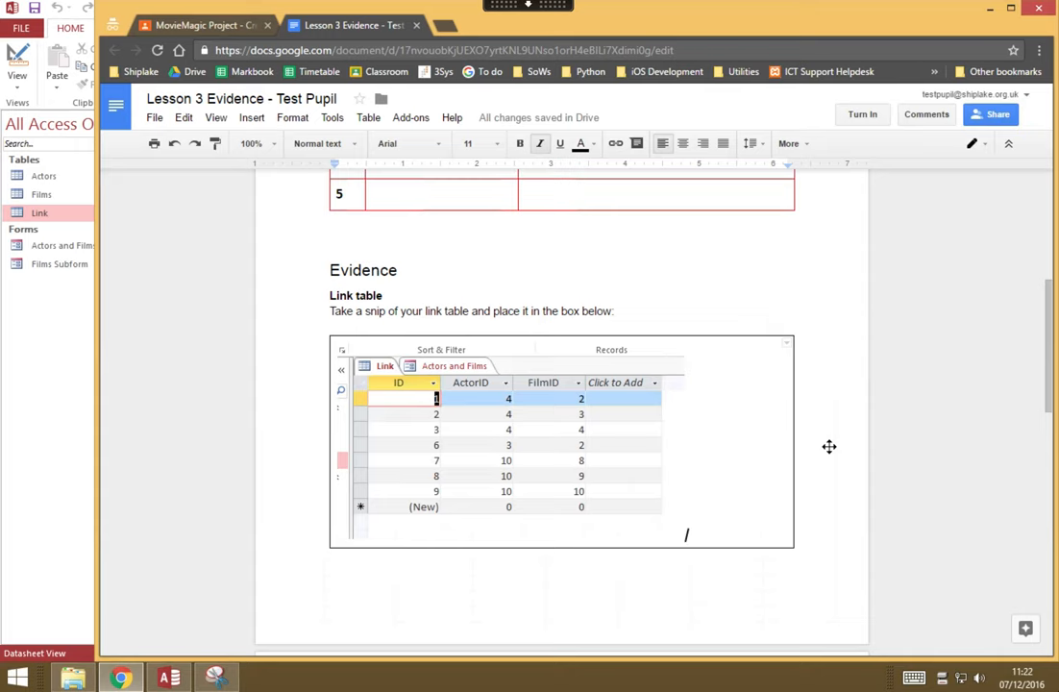
mouse_move(111, 572)
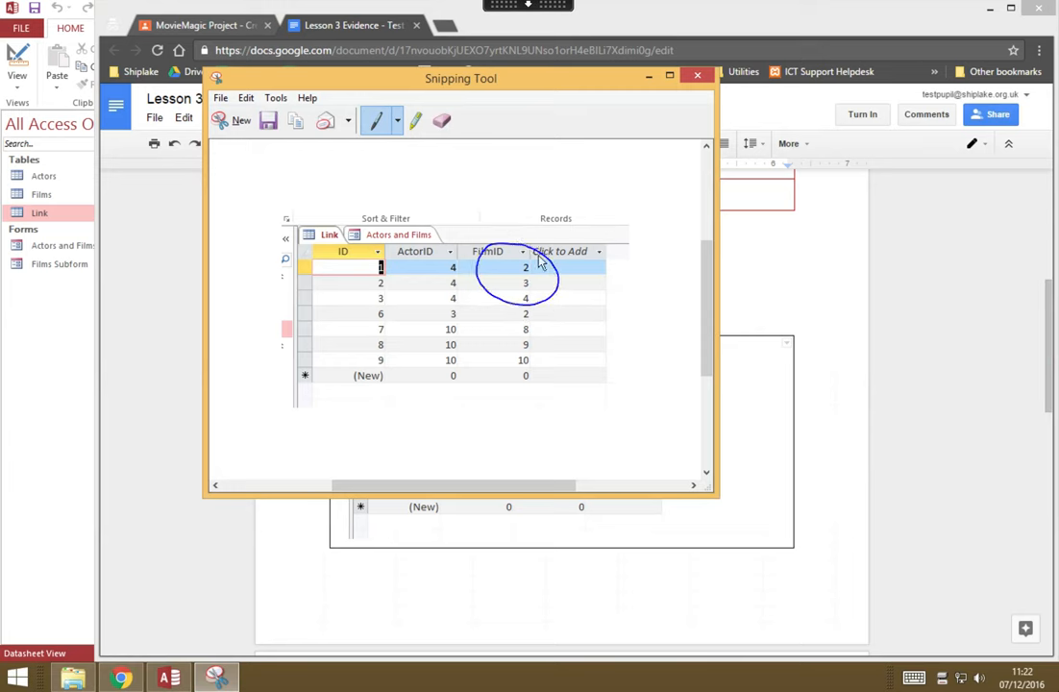
mouse_move(527, 248)
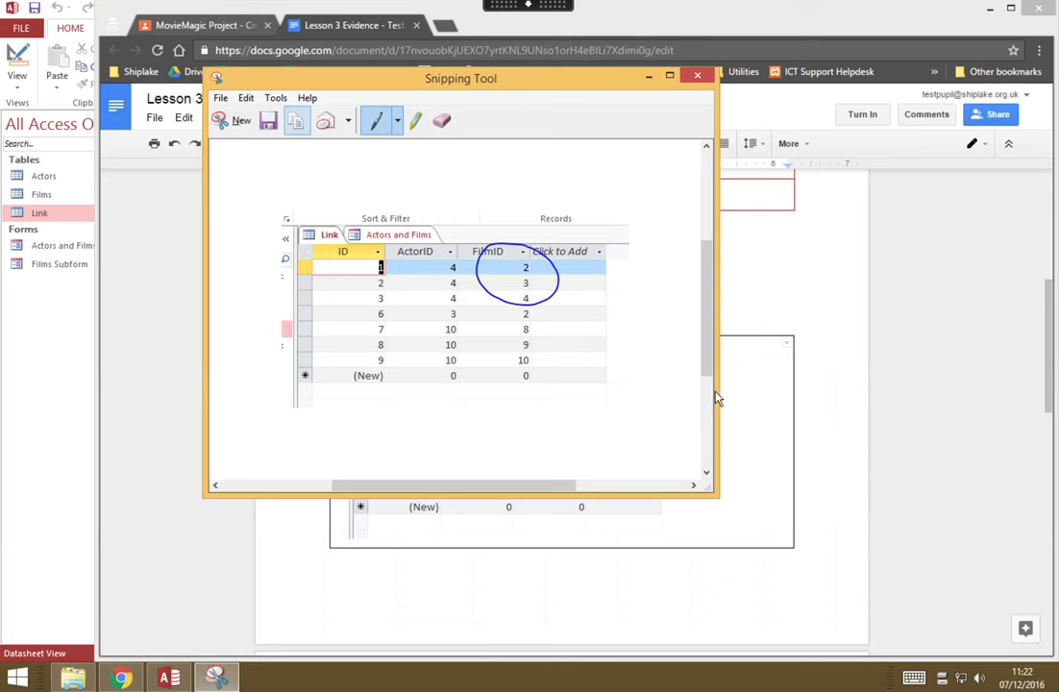
Step: Return to the worksheet and paste the FilmID-circled snip below the first one
click(697, 75)
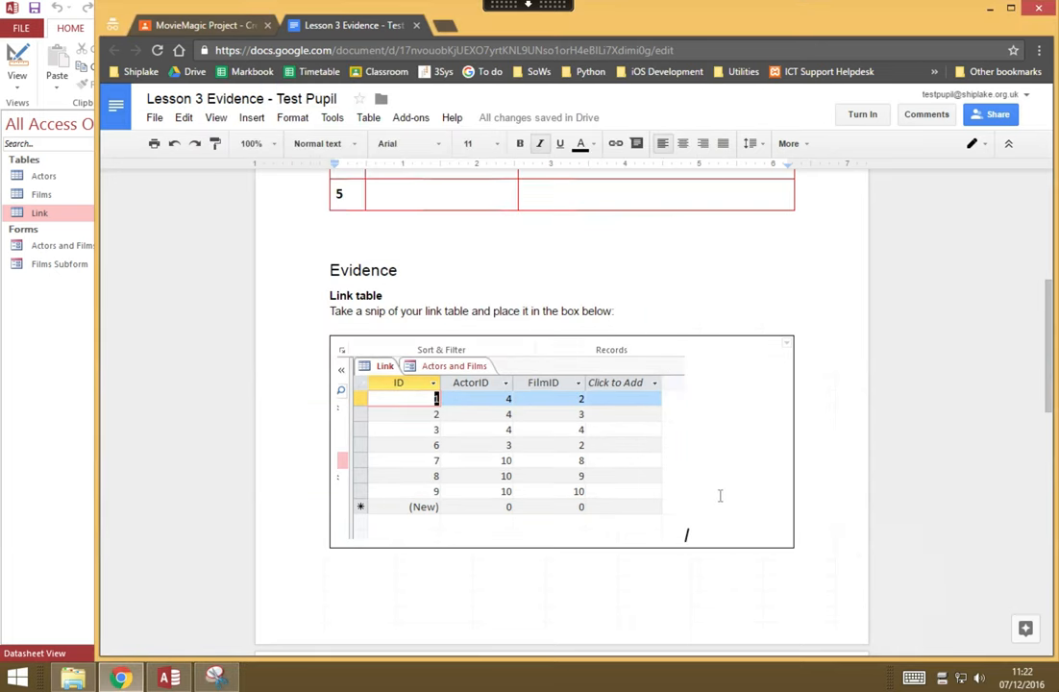
scroll(down, 3)
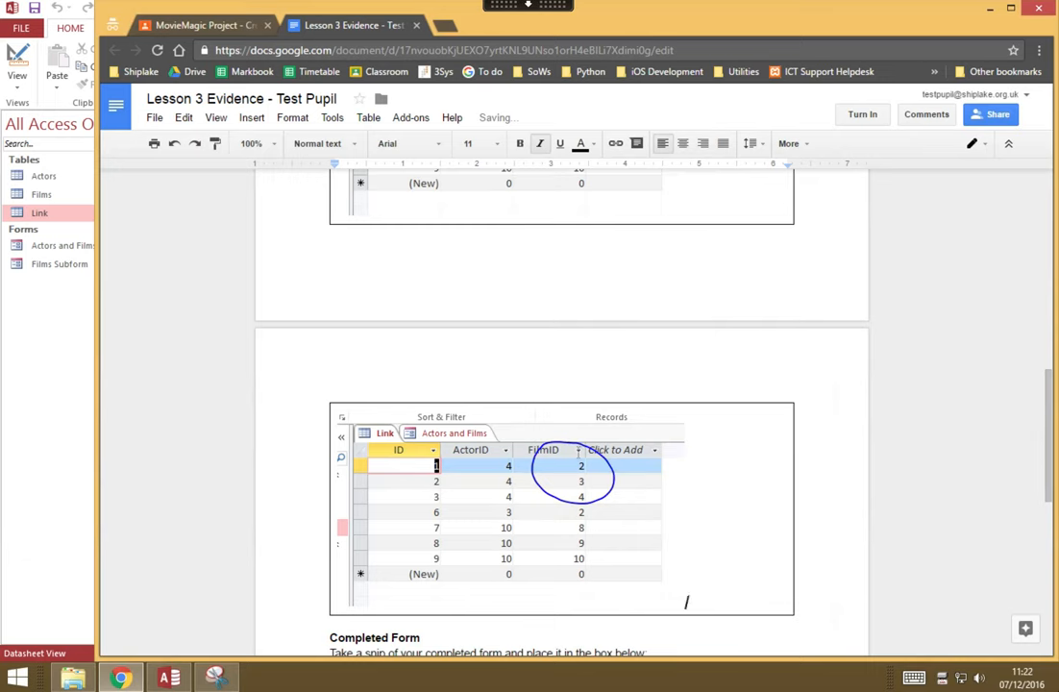